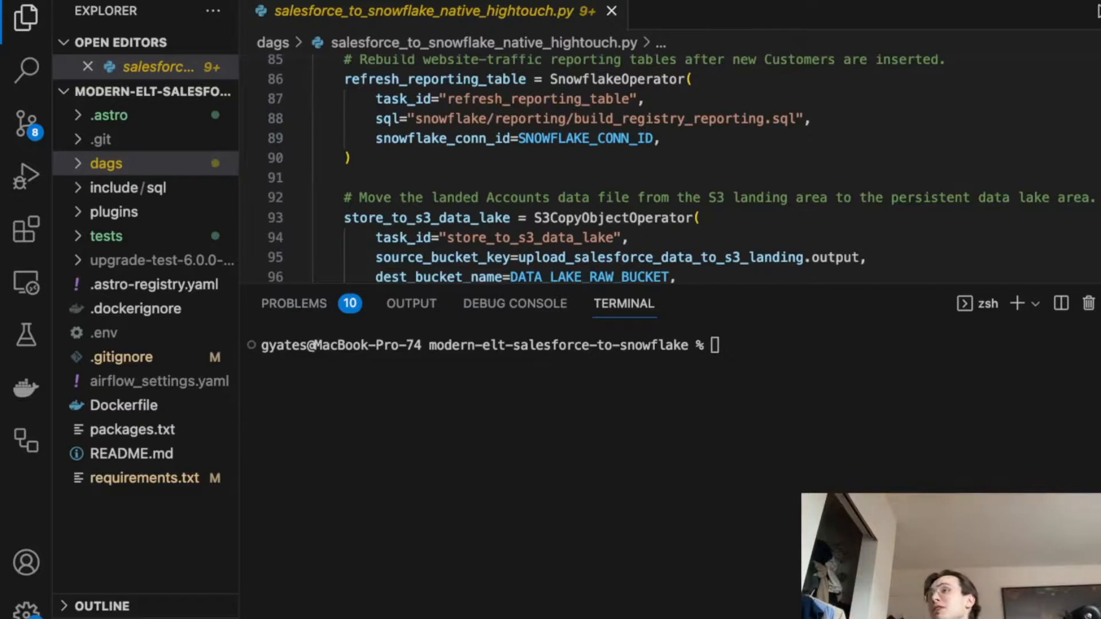
{"action": "mouse_move", "coordinate": [650, 400]}
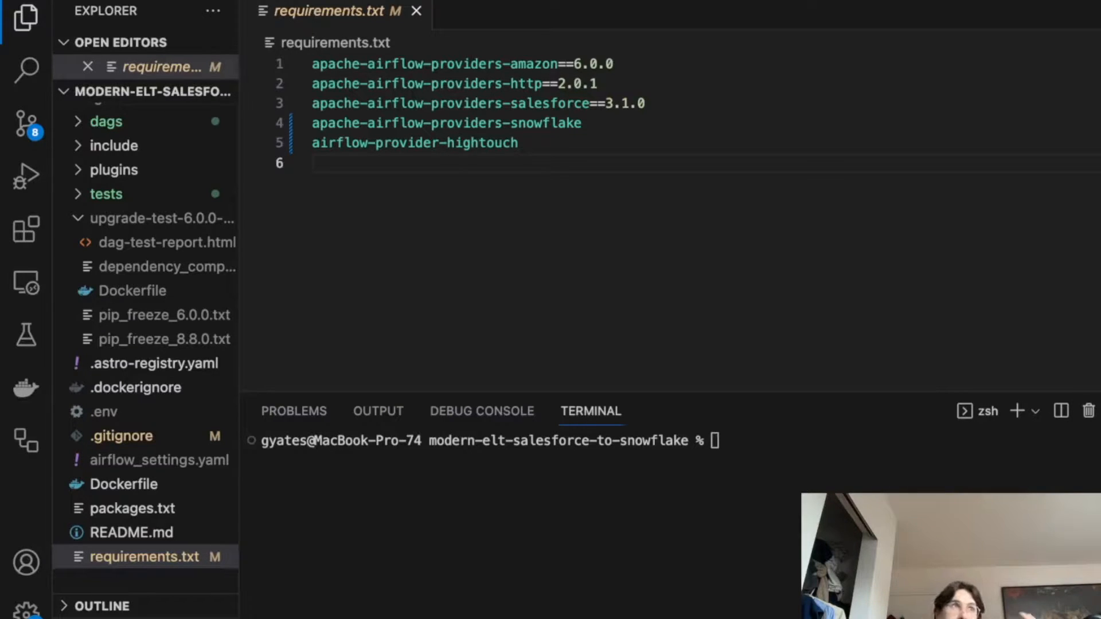
{"action": "mouse_move", "coordinate": [397, 219]}
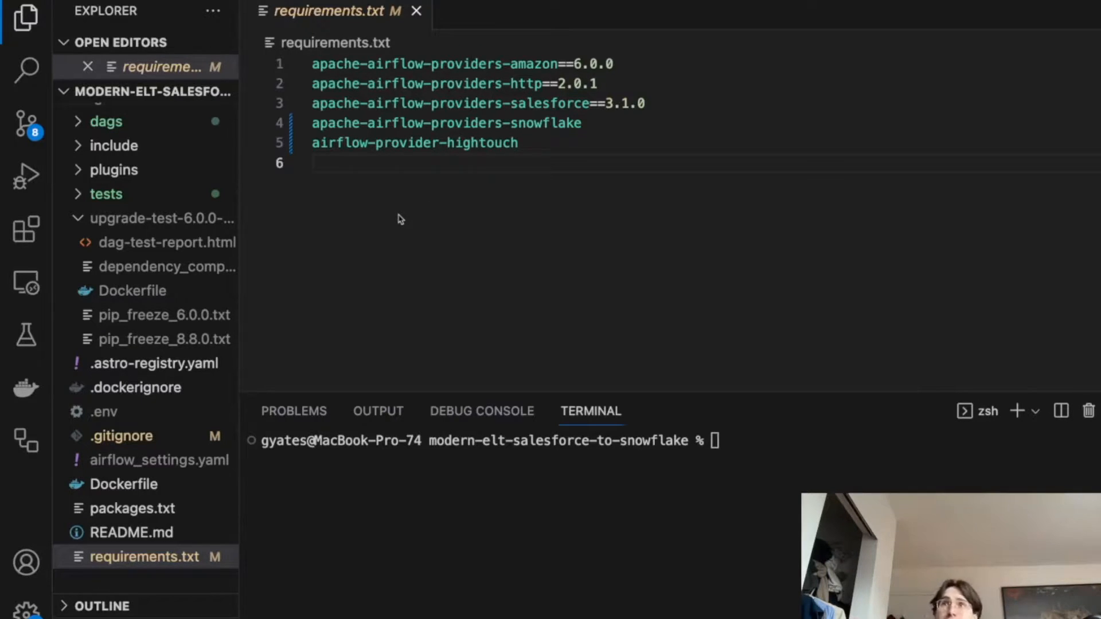
{"action": "mouse_move", "coordinate": [770, 483]}
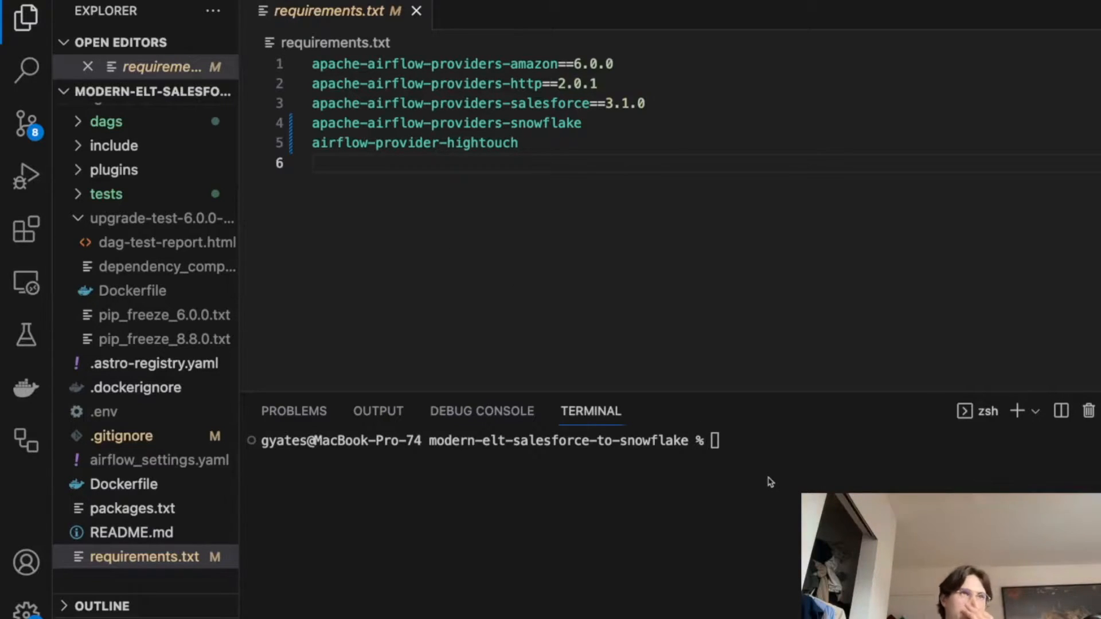
{"action": "mouse_move", "coordinate": [738, 388]}
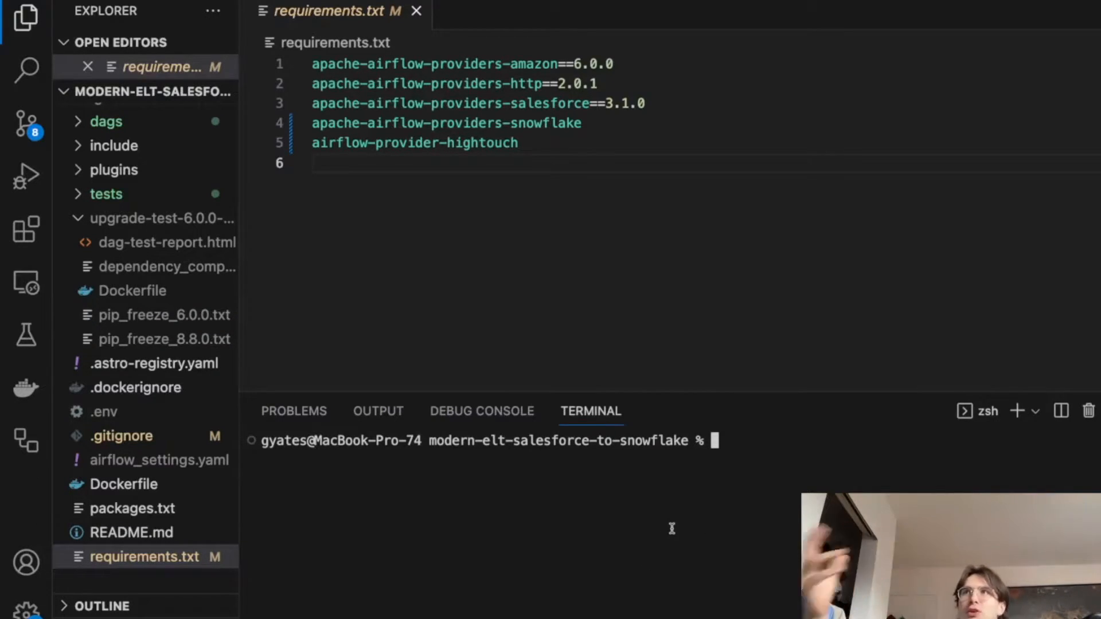
{"action": "mouse_move", "coordinate": [600, 173]}
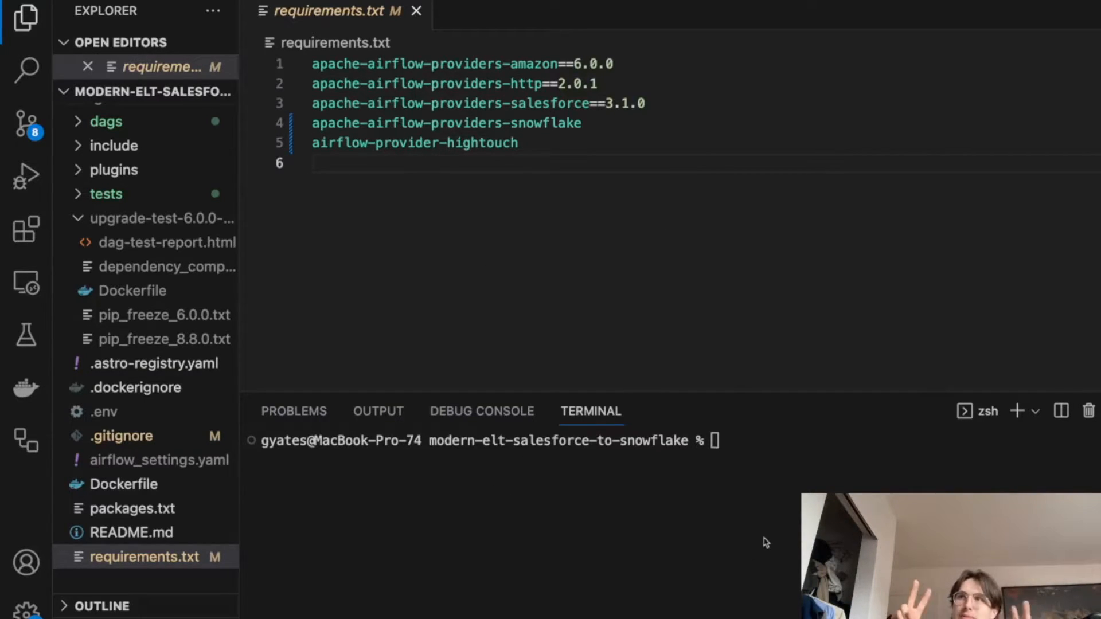
{"action": "mouse_move", "coordinate": [853, 455]}
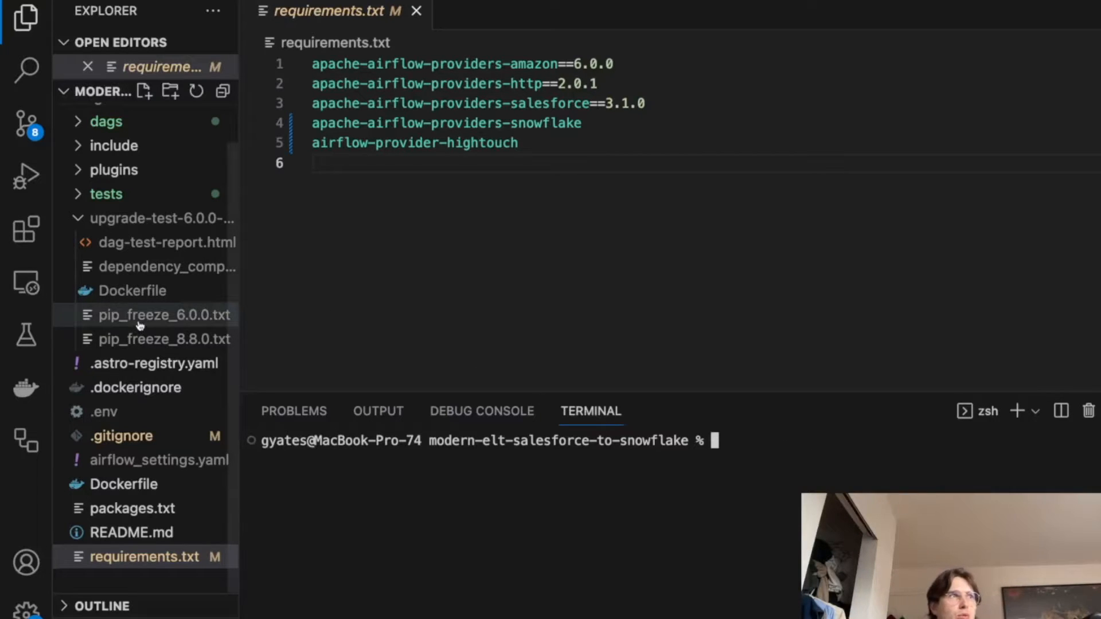
Step: Compare pip_freeze_6.0.0.txt and pip_freeze_8.8.0.txt, then view dependency_compare.txt
{"action": "left_click", "coordinate": [166, 315]}
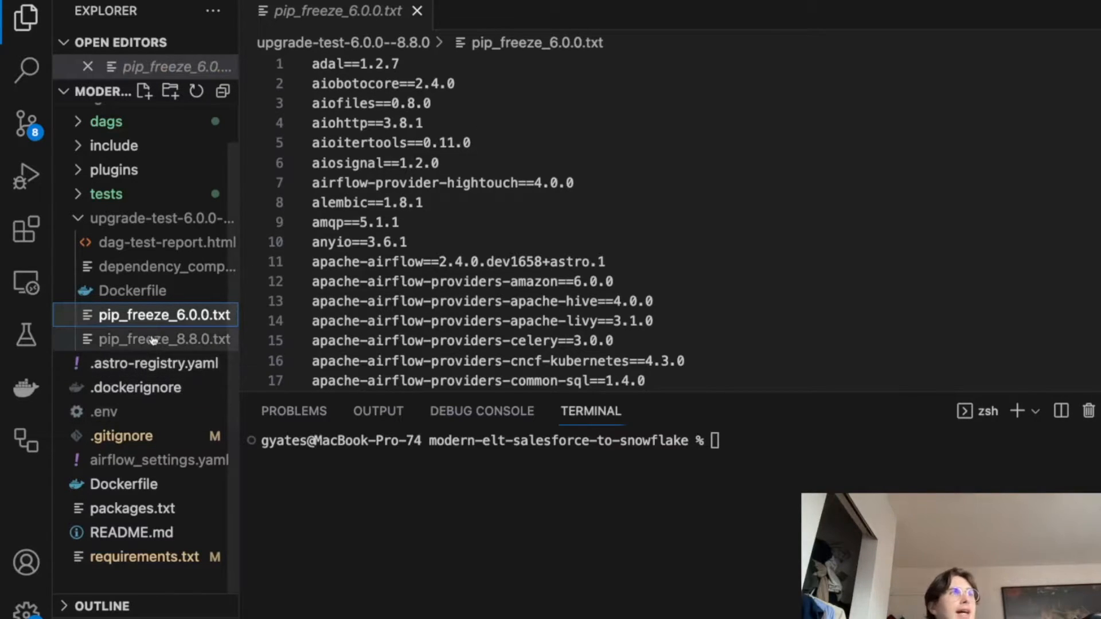
{"action": "left_click", "coordinate": [163, 339]}
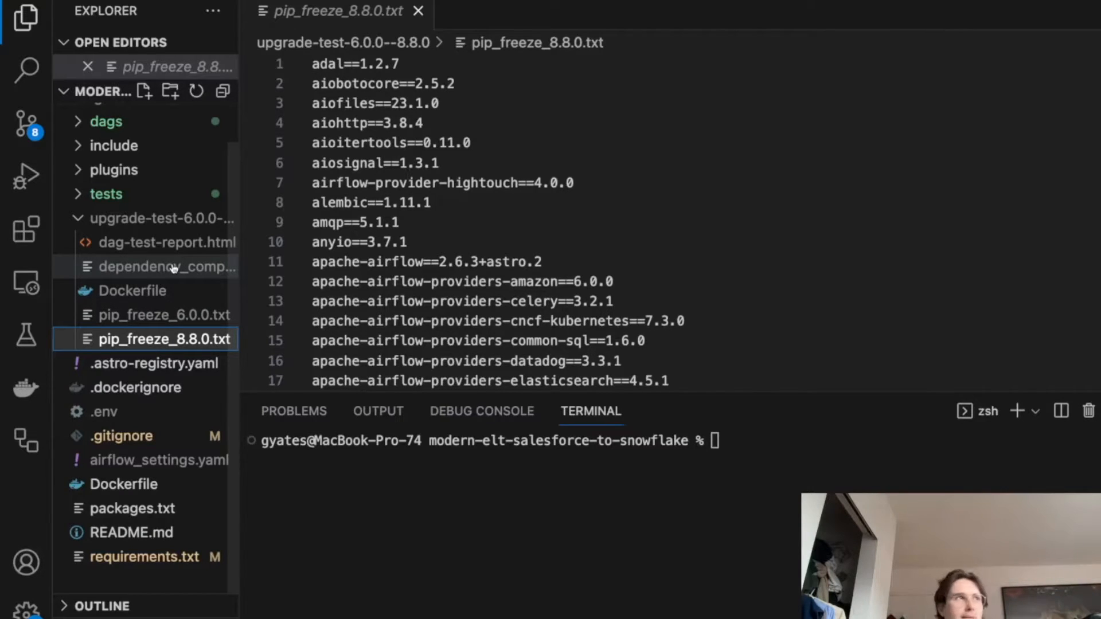
{"action": "left_click", "coordinate": [167, 266]}
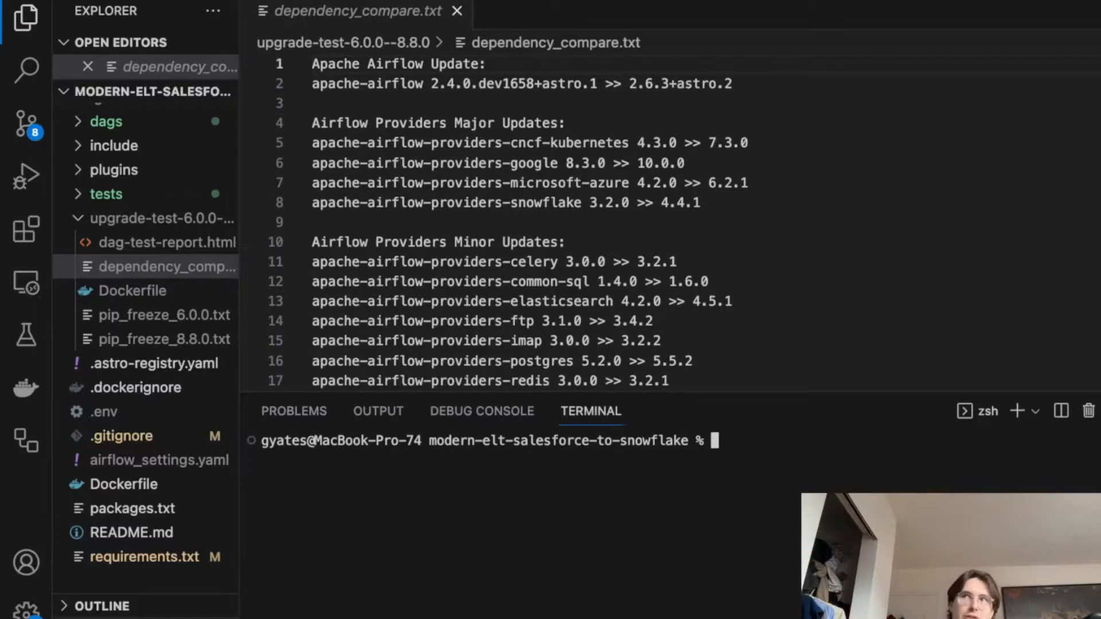
Step: Run astro dev upgrade-test so the DAG parse test passes with no errors
{"action": "type", "text": "astro dev"}
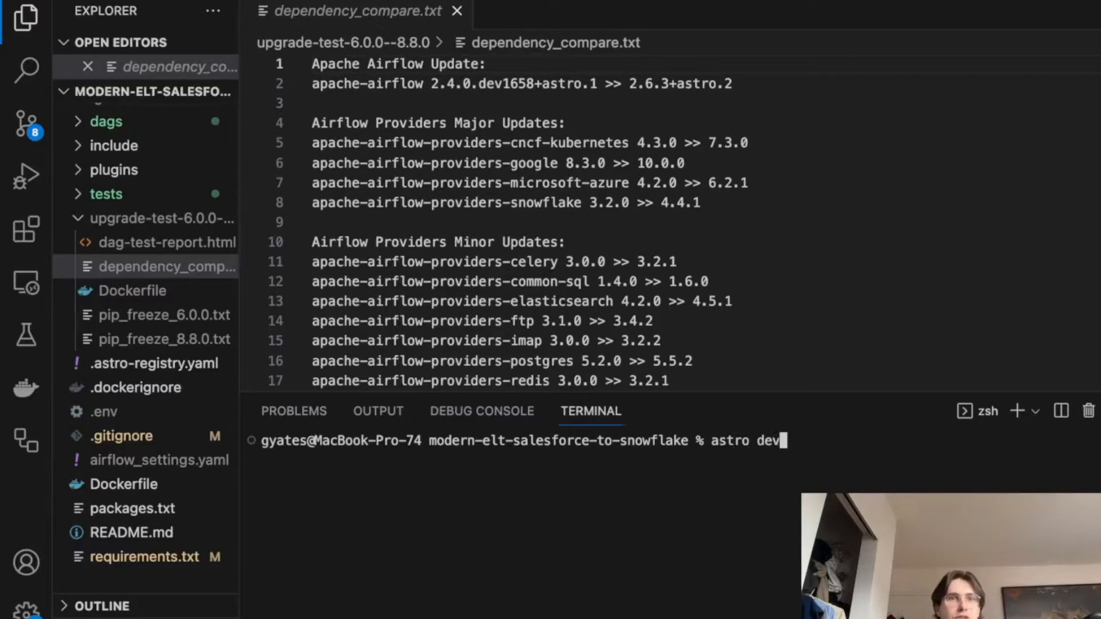
{"action": "type", "text": "upgrad"}
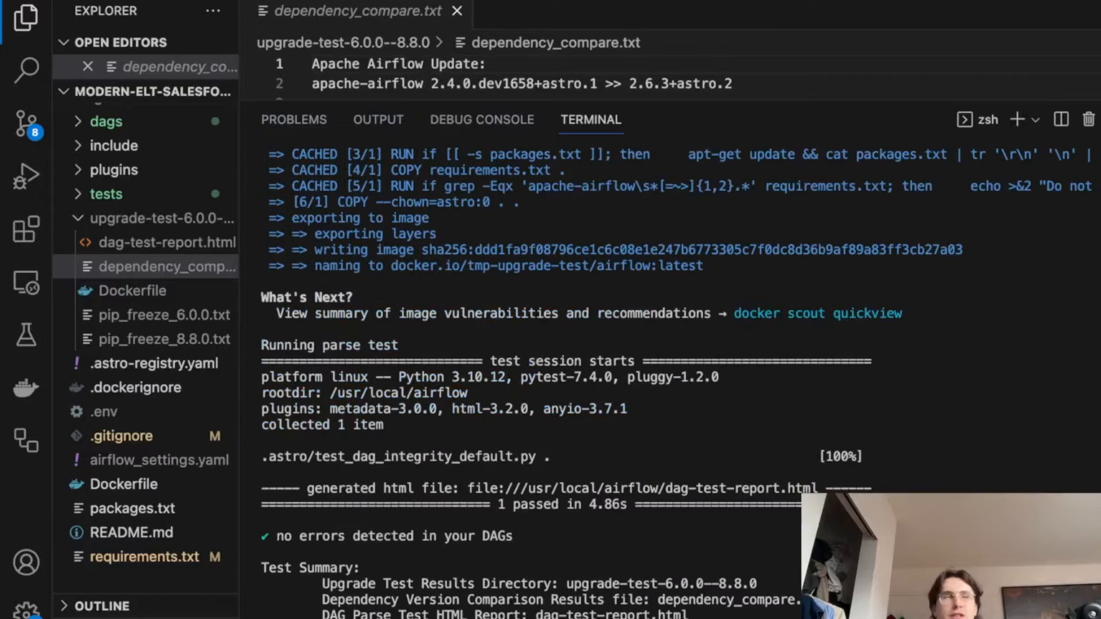
{"action": "mouse_move", "coordinate": [743, 271]}
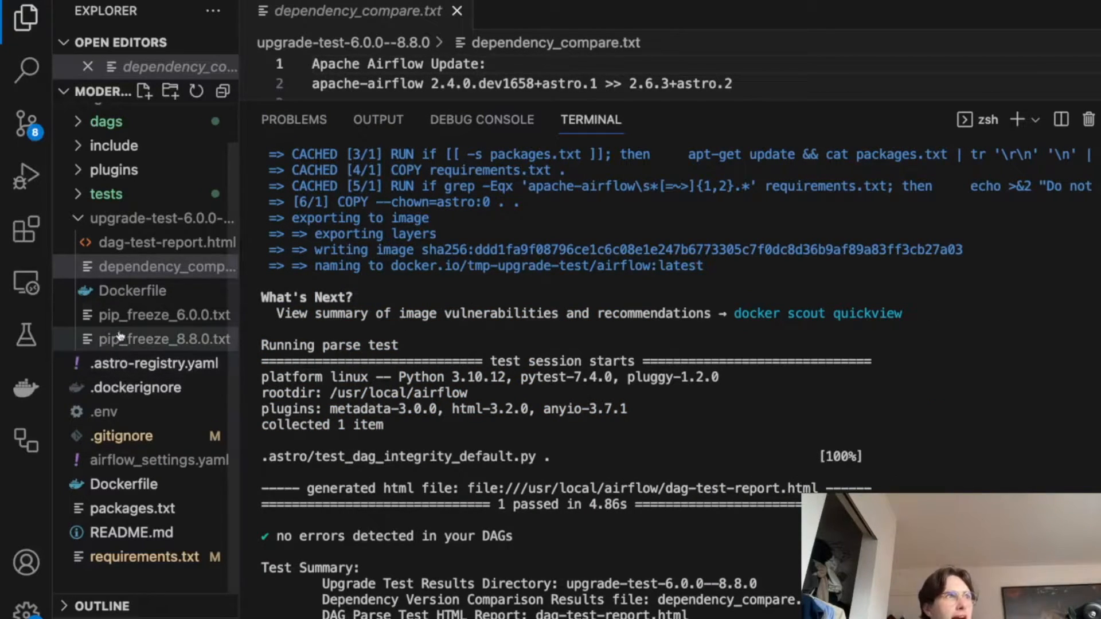
Step: Show the refreshed dependency_compare.txt listing Snowflake provider 3.2.0 to 4.4.2
{"action": "left_click", "coordinate": [167, 267]}
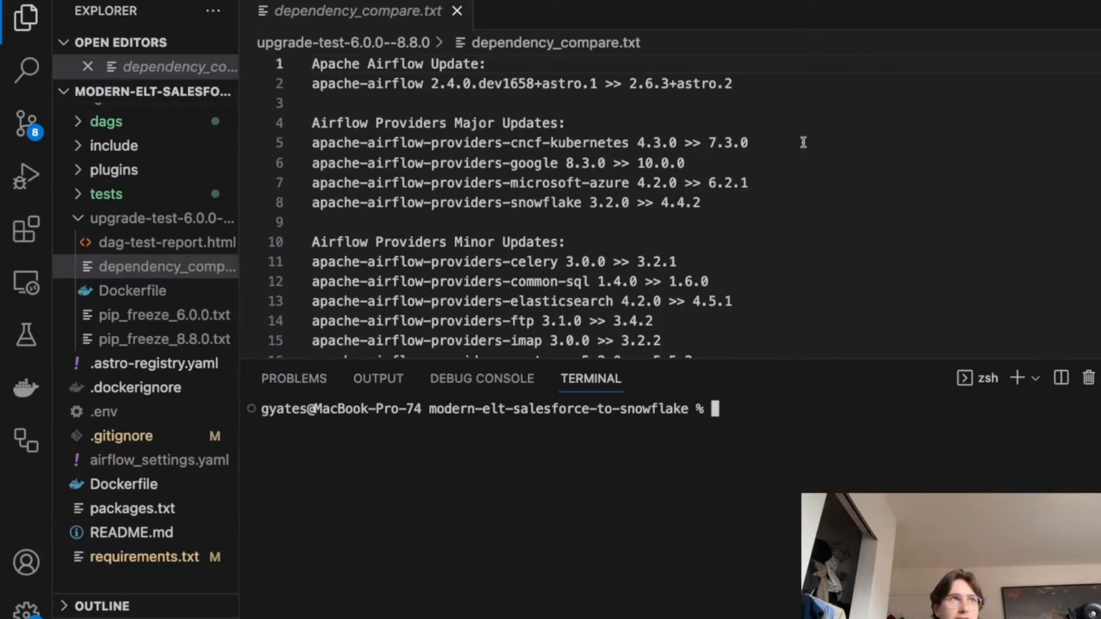
{"action": "mouse_move", "coordinate": [673, 160]}
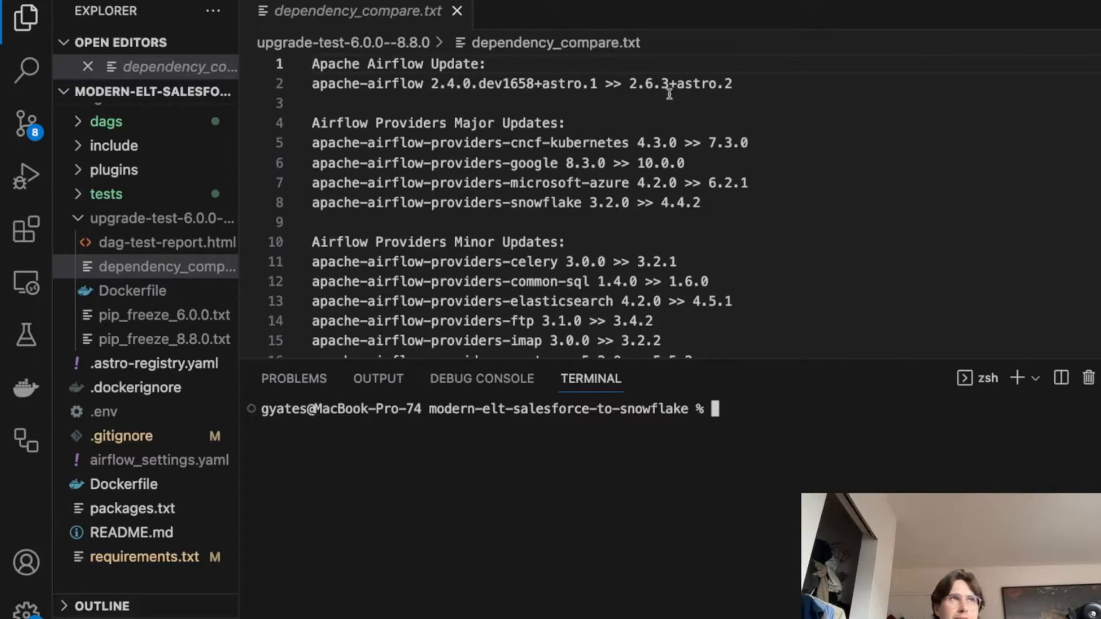
{"action": "mouse_move", "coordinate": [738, 83]}
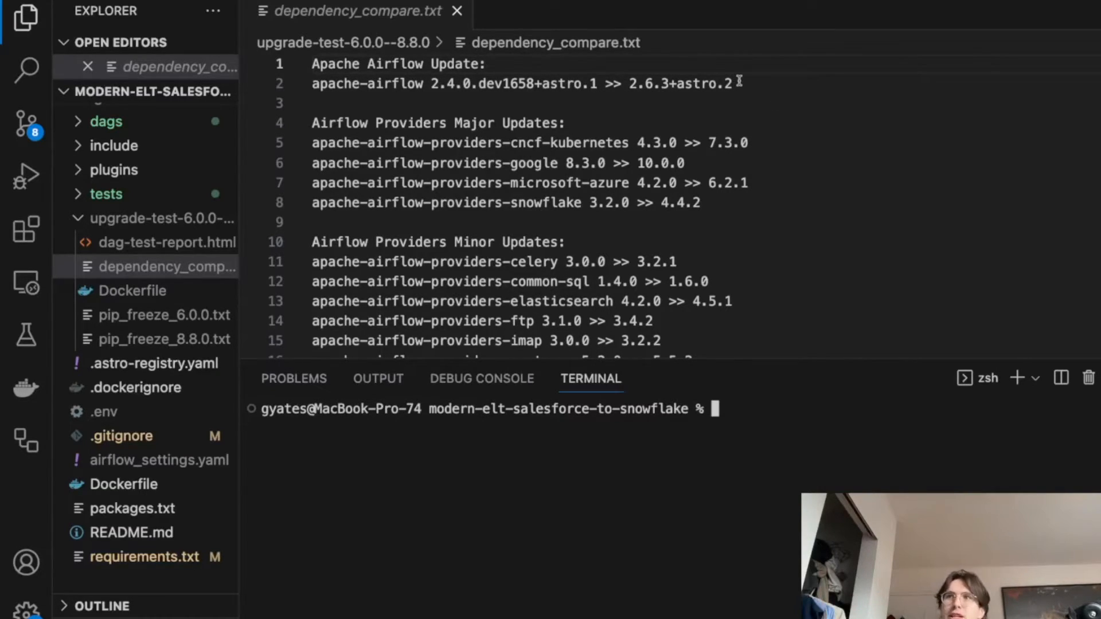
Step: Read the Airflow and provider sections, highlighting the major provider update lines
{"action": "scroll", "scroll_direction": "down", "scroll_amount": 3}
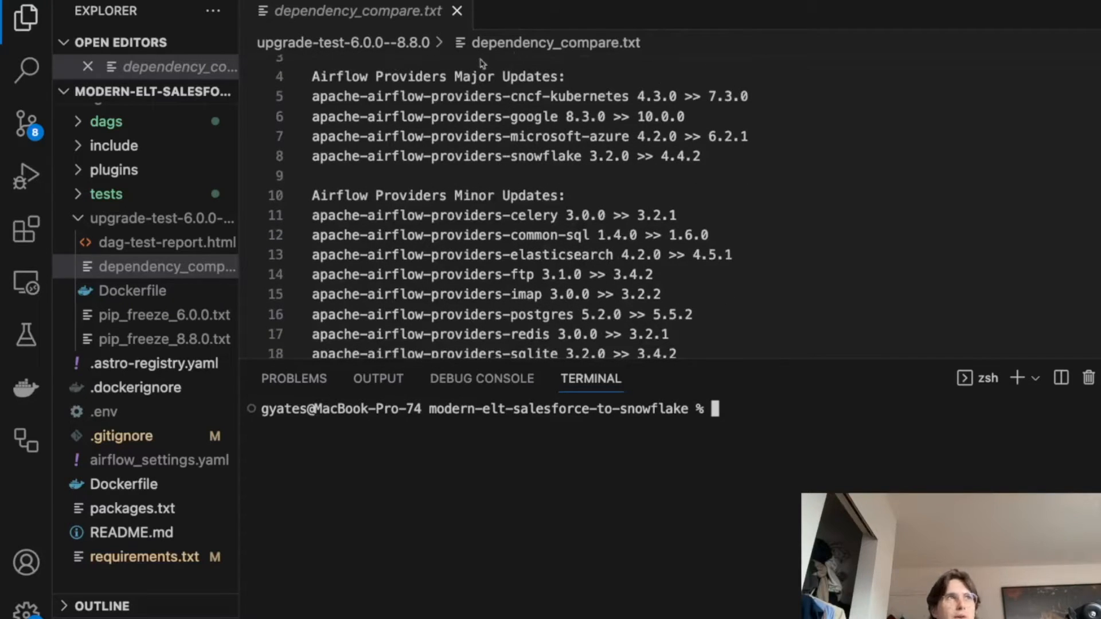
{"action": "left_click_drag", "start_coordinate": [366, 116], "coordinate": [701, 156]}
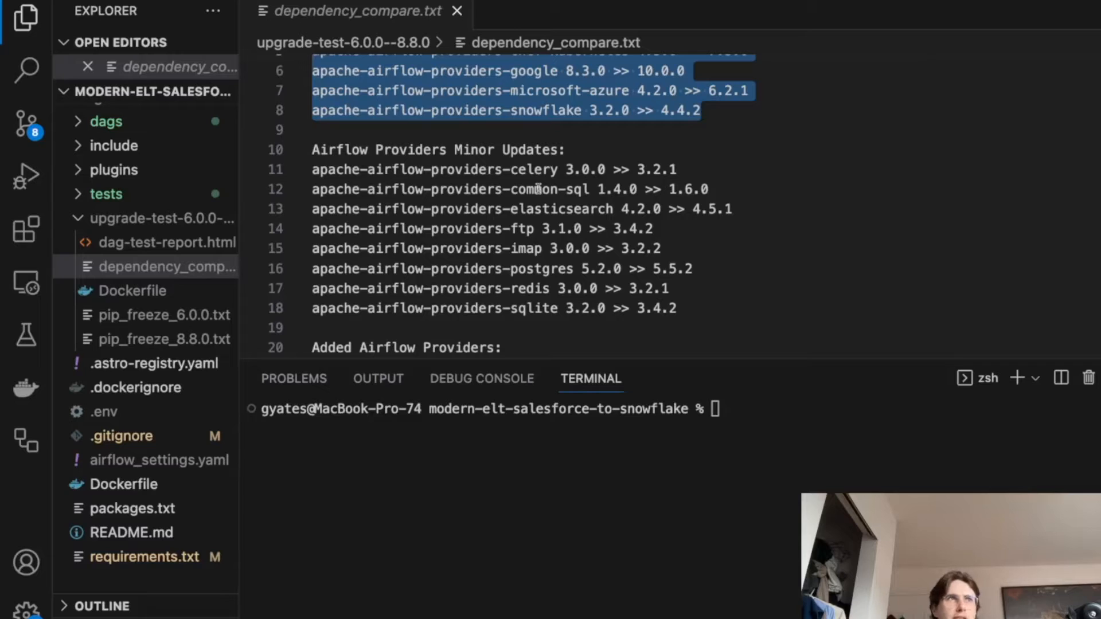
{"action": "scroll", "scroll_direction": "down", "scroll_amount": 3}
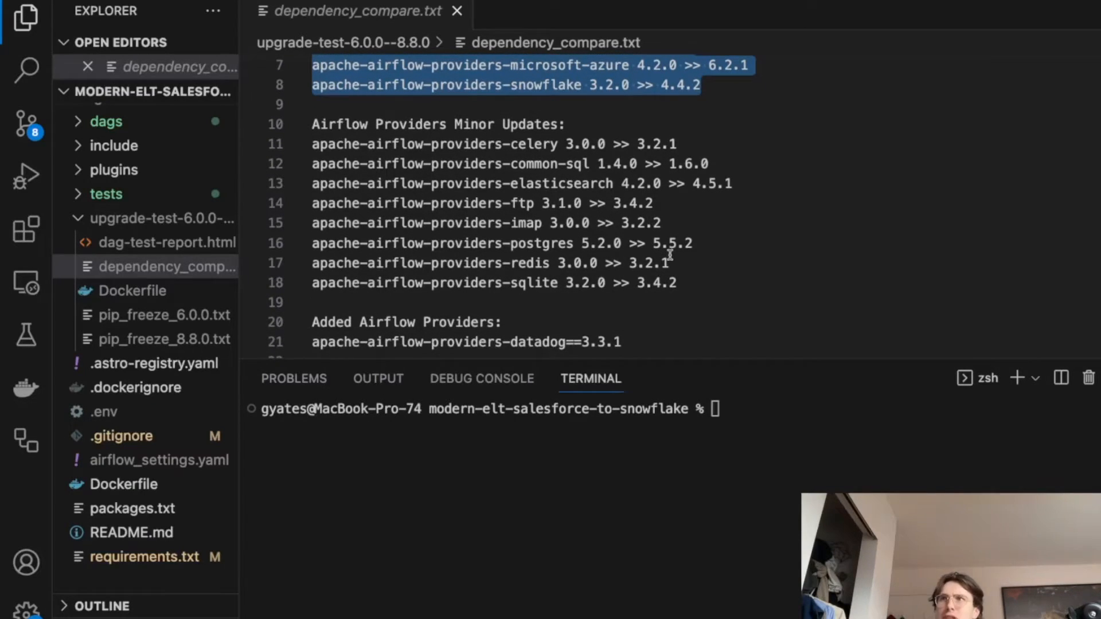
{"action": "scroll", "scroll_direction": "down", "scroll_amount": 3}
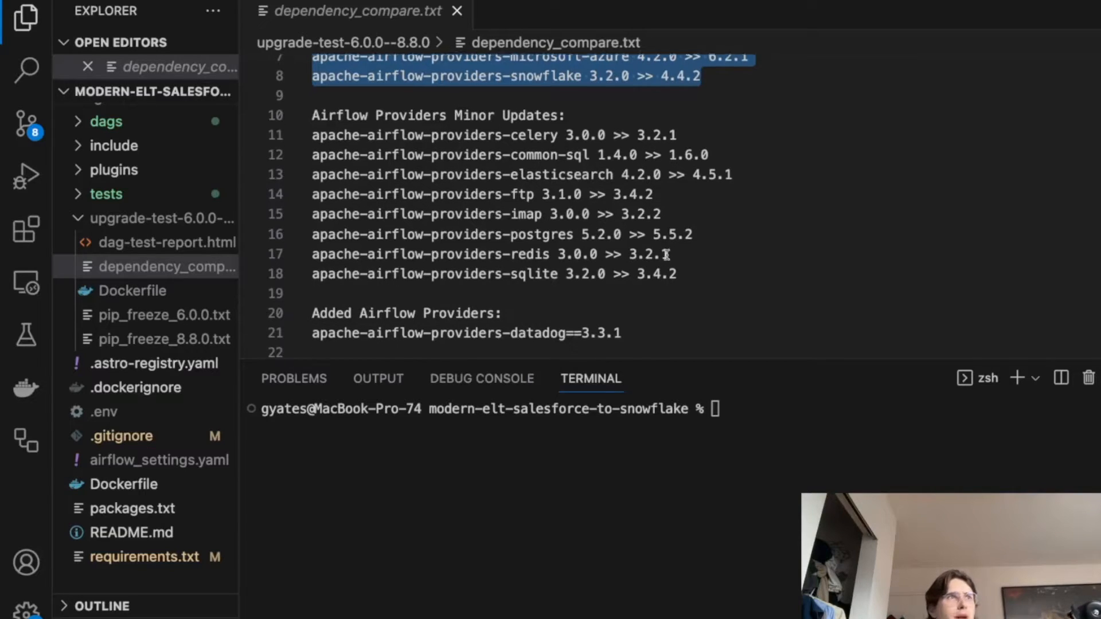
{"action": "scroll", "scroll_direction": "down", "scroll_amount": 3}
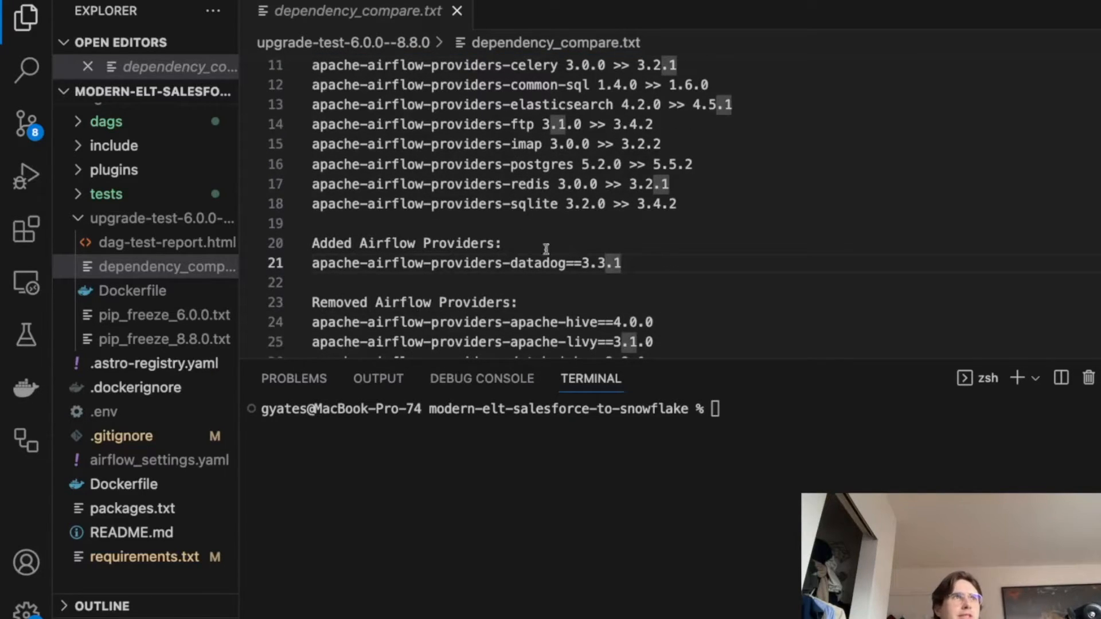
{"action": "scroll", "scroll_direction": "down", "scroll_amount": 3}
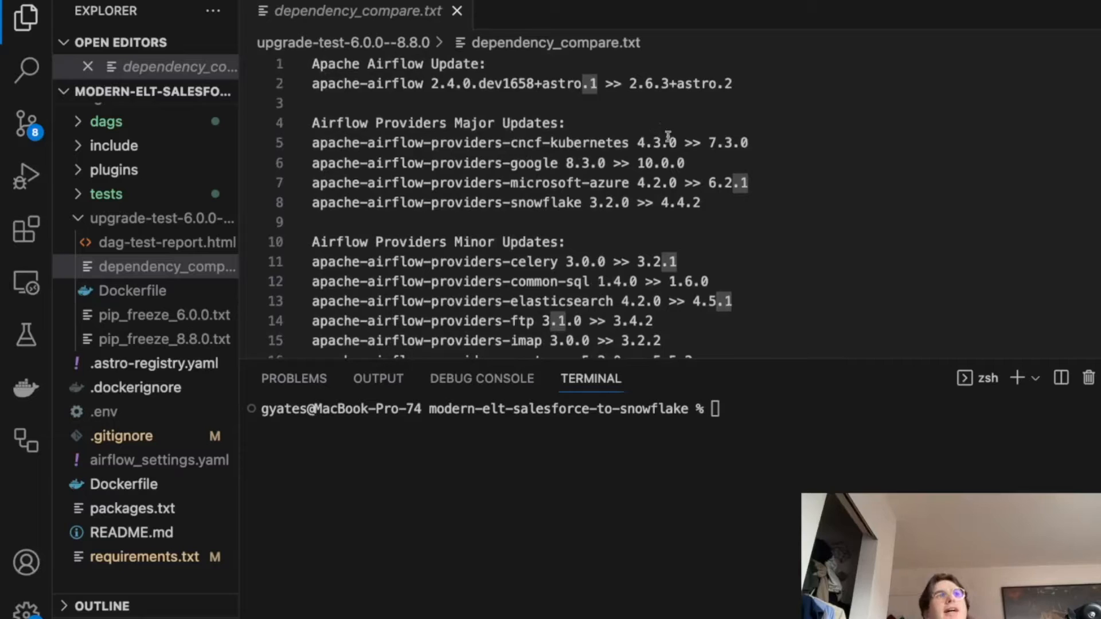
Step: Continue through the unknown and major package updates down to pytz 2022.1 to 2023.3
{"action": "scroll", "scroll_direction": "down", "scroll_amount": 3}
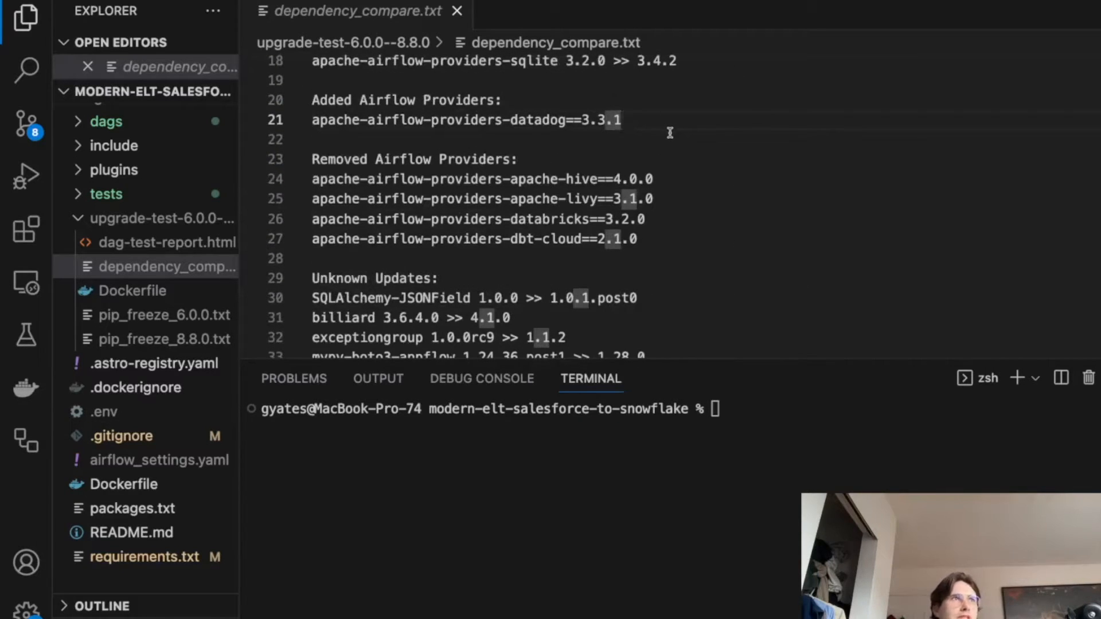
{"action": "scroll", "scroll_direction": "down", "scroll_amount": 3}
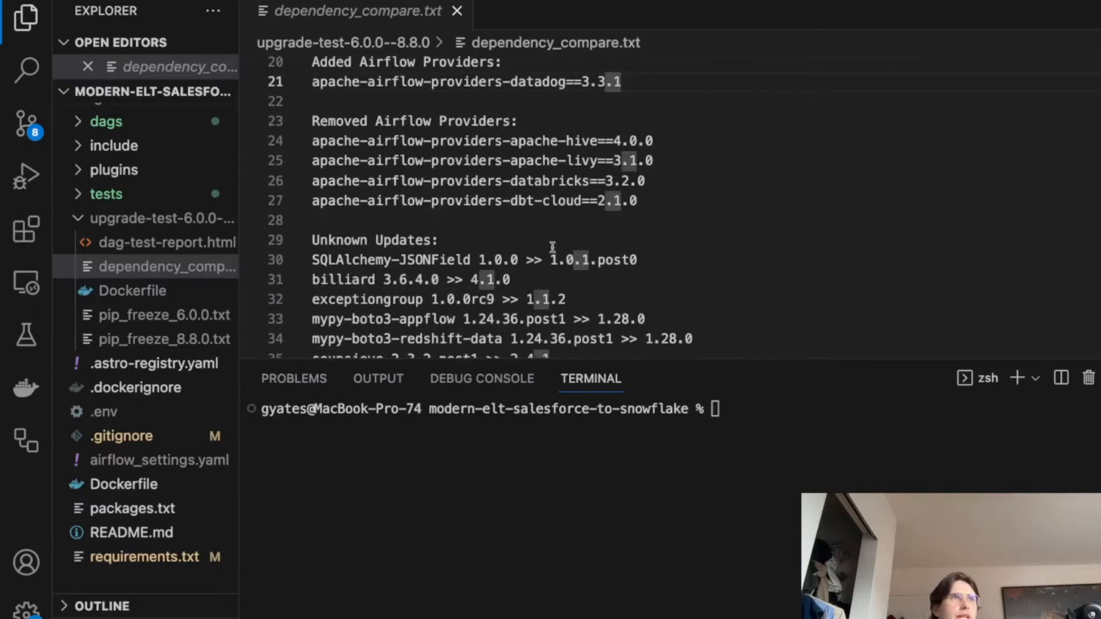
{"action": "scroll", "scroll_direction": "down", "scroll_amount": 3}
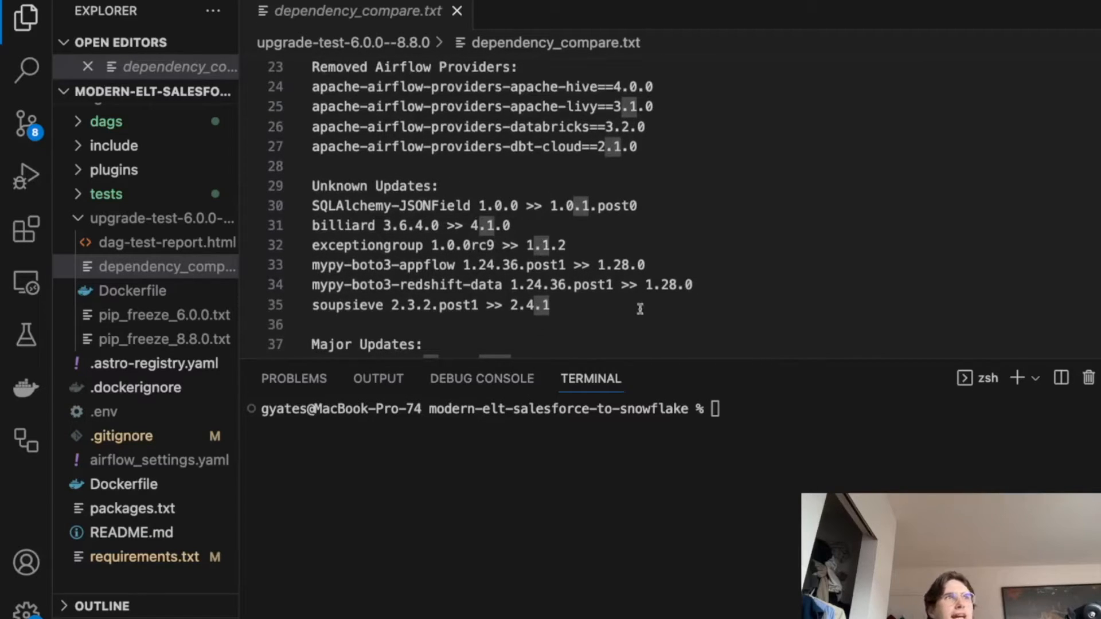
{"action": "scroll", "scroll_direction": "down", "scroll_amount": 3}
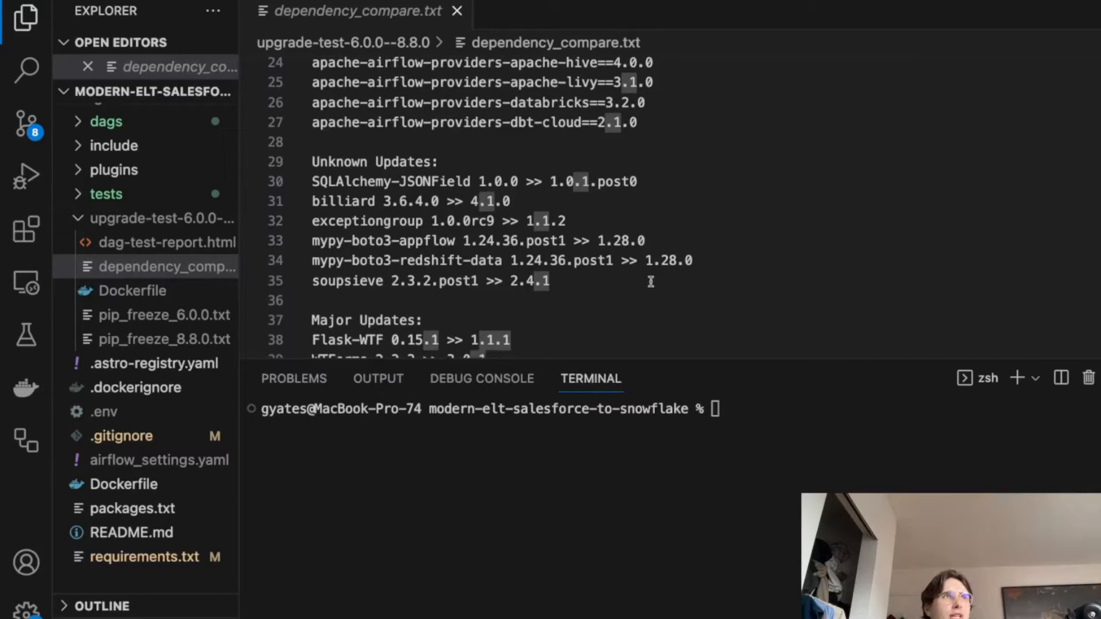
{"action": "scroll", "scroll_direction": "down", "scroll_amount": 3}
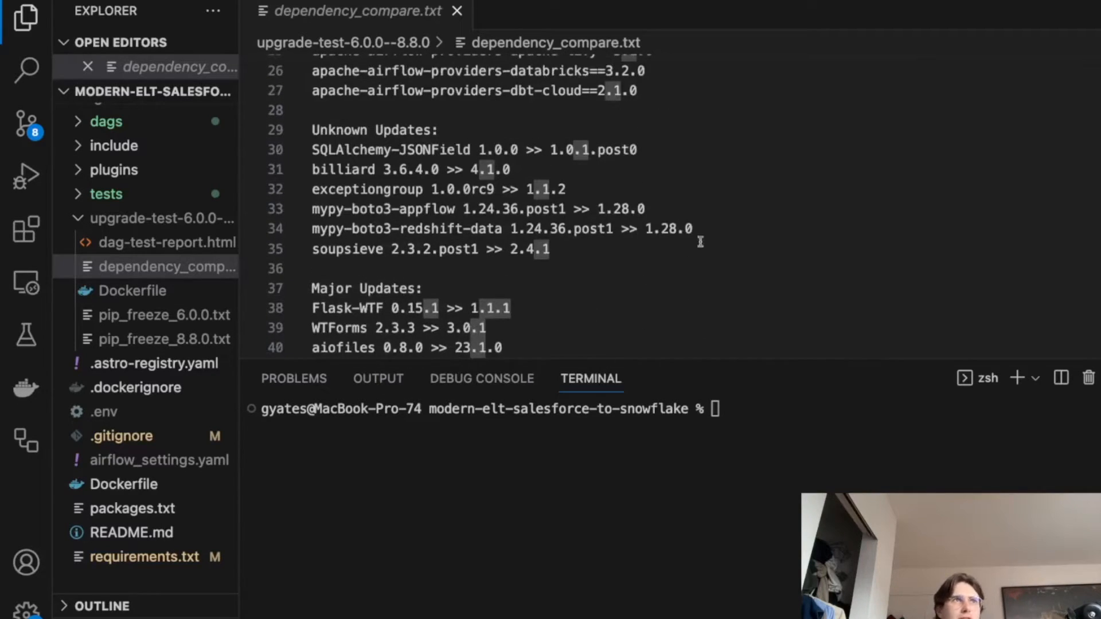
{"action": "scroll", "scroll_direction": "down", "scroll_amount": 3}
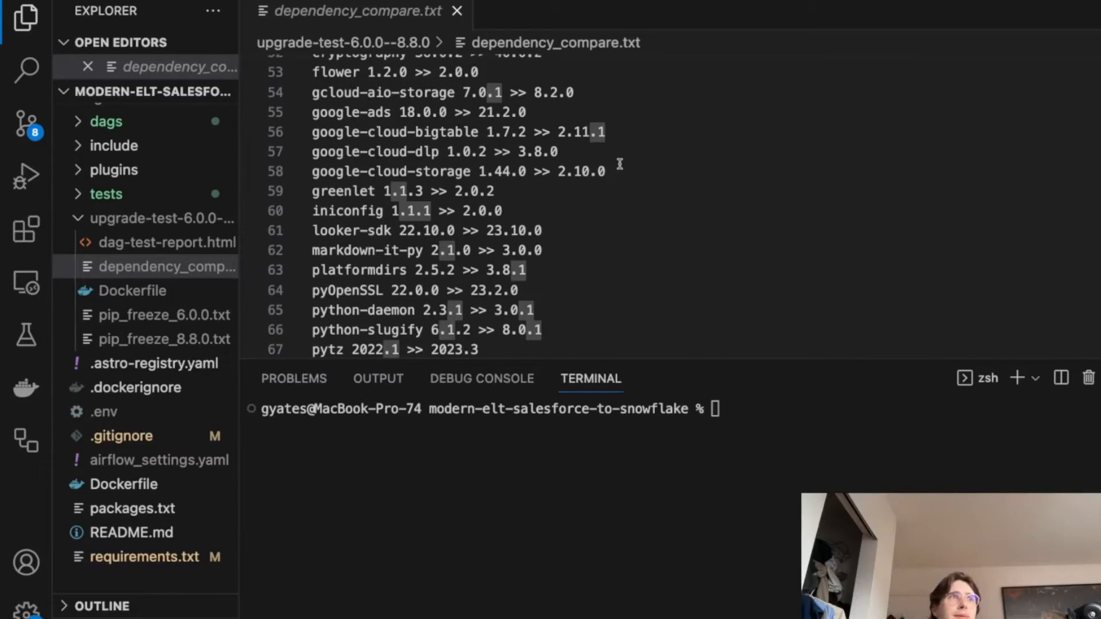
{"action": "mouse_move", "coordinate": [625, 171]}
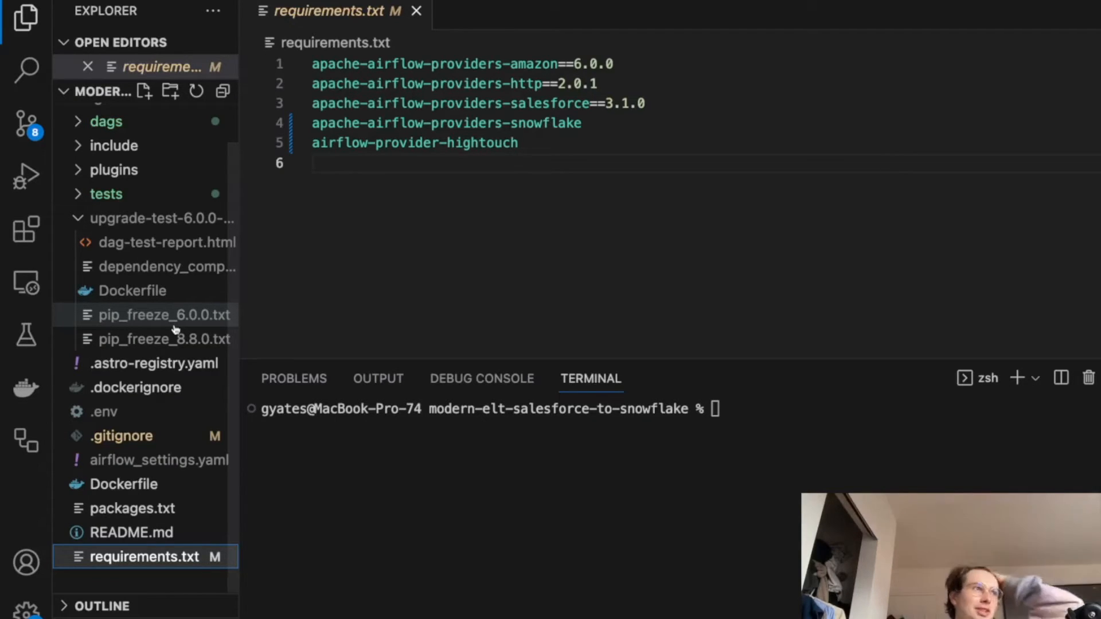
{"action": "mouse_move", "coordinate": [167, 267]}
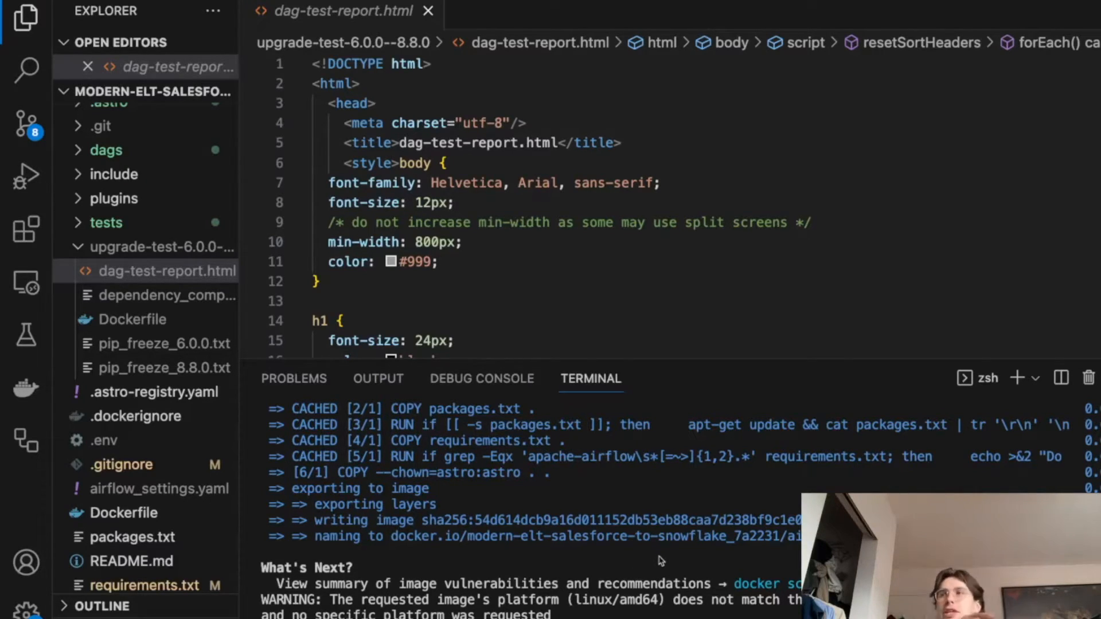
{"action": "mouse_move", "coordinate": [322, 483]}
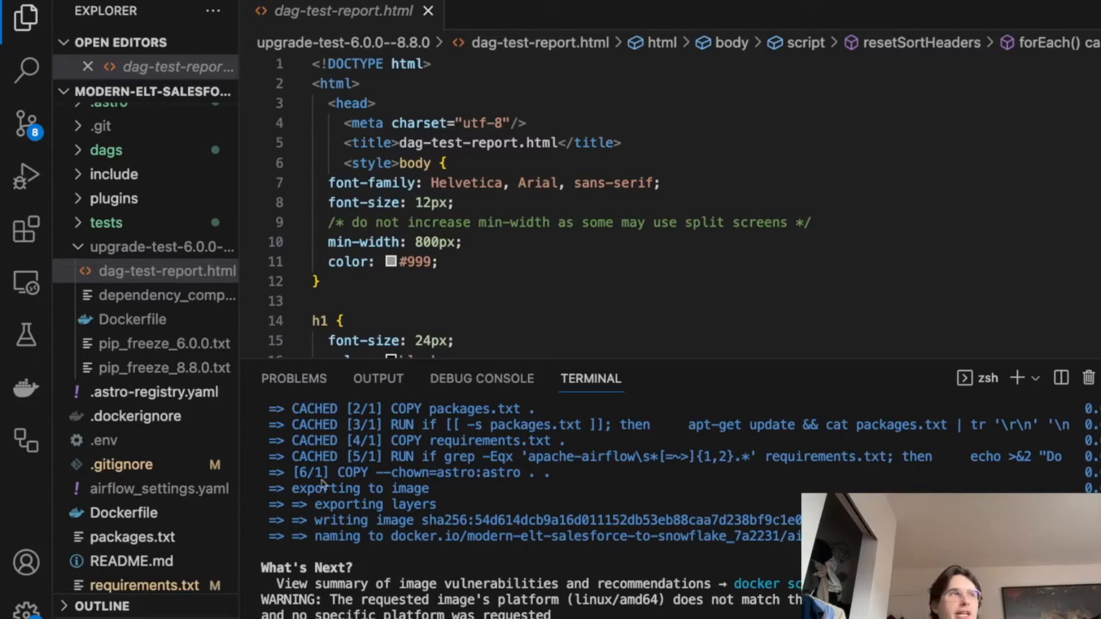
{"action": "mouse_move", "coordinate": [744, 569]}
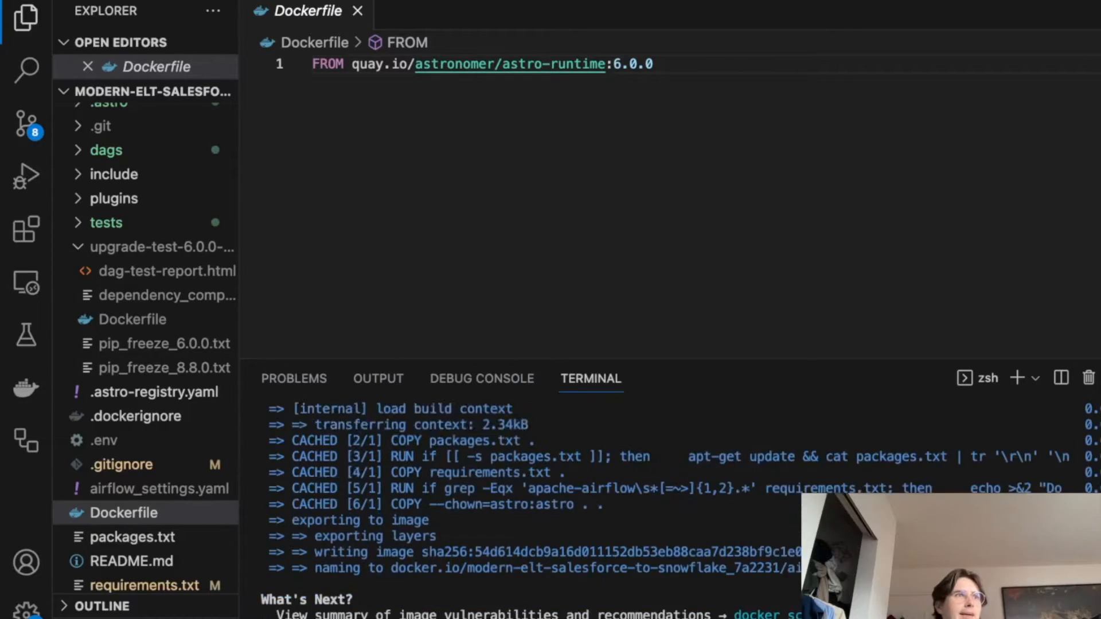
Step: Collapse upgrade-test, open tests/dags/test_dag_integrity.py and start pytest in the terminal
{"action": "scroll", "scroll_direction": "down", "scroll_amount": 3}
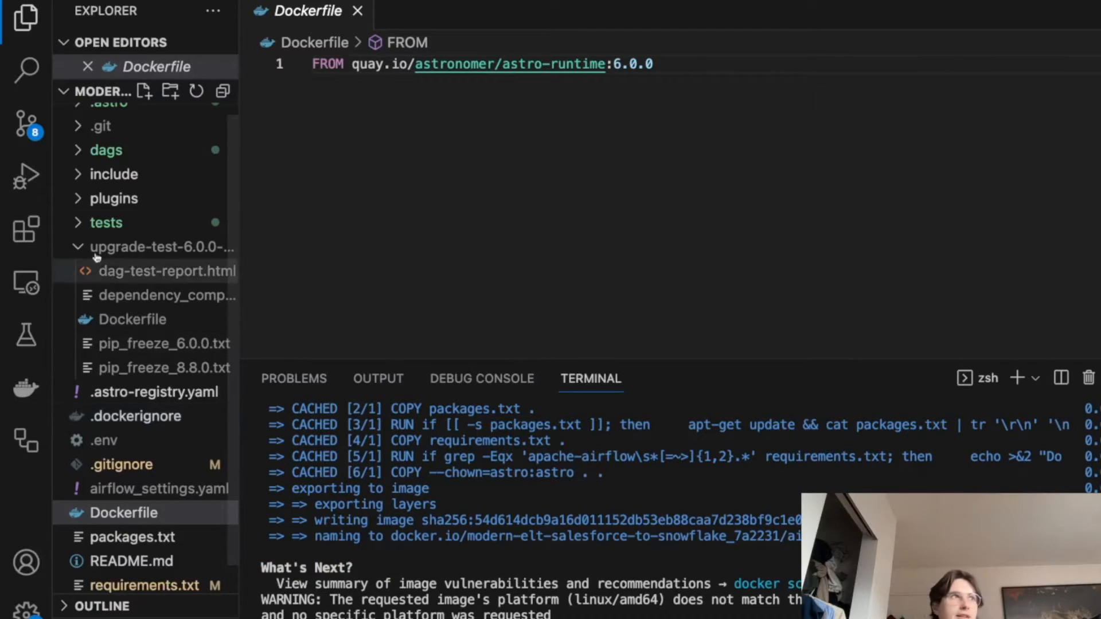
{"action": "left_click", "coordinate": [106, 223]}
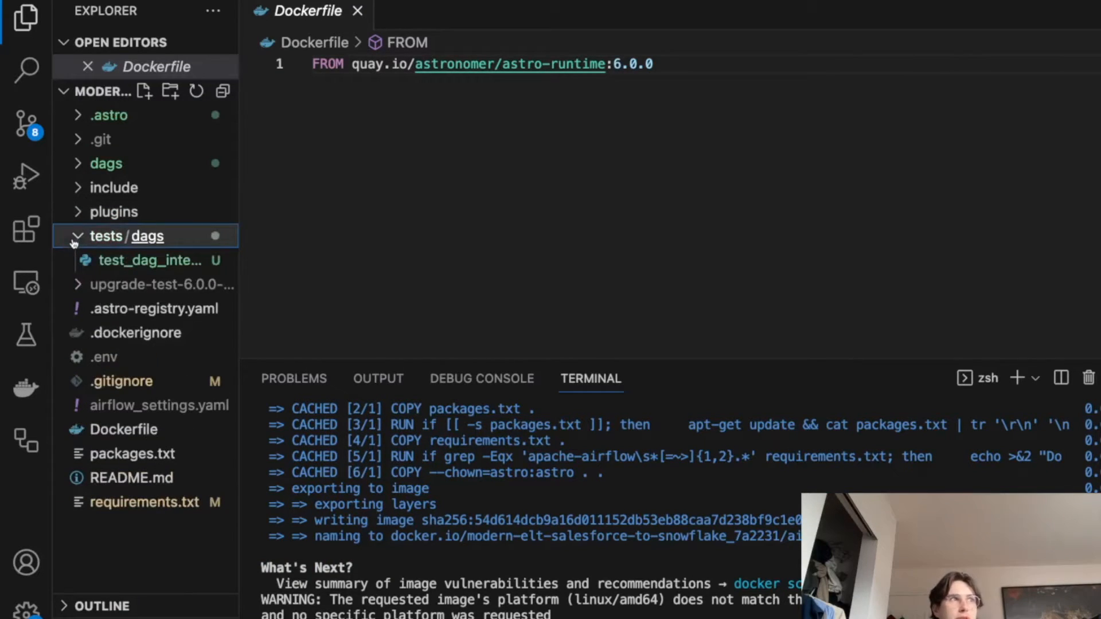
{"action": "left_click", "coordinate": [153, 261]}
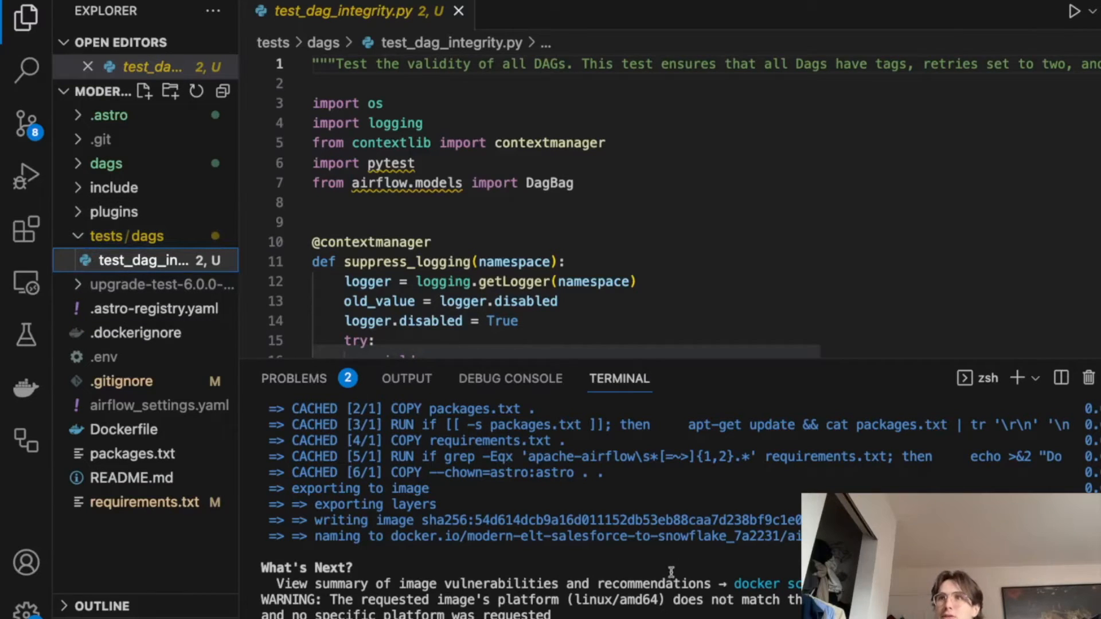
{"action": "left_click", "coordinate": [140, 260]}
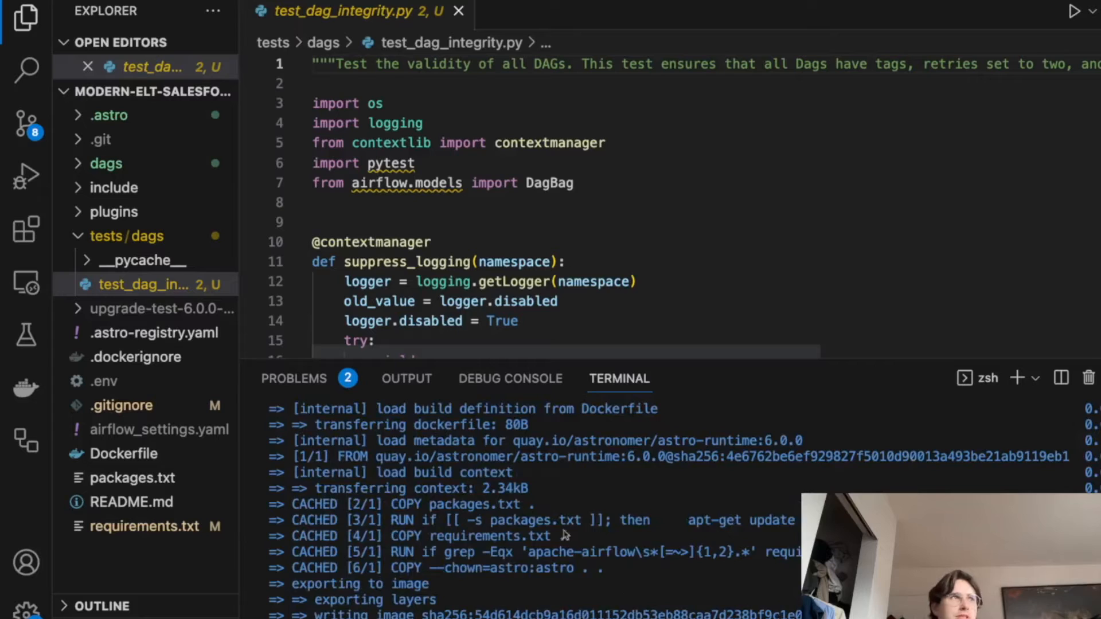
{"action": "scroll", "scroll_direction": "down", "scroll_amount": 3}
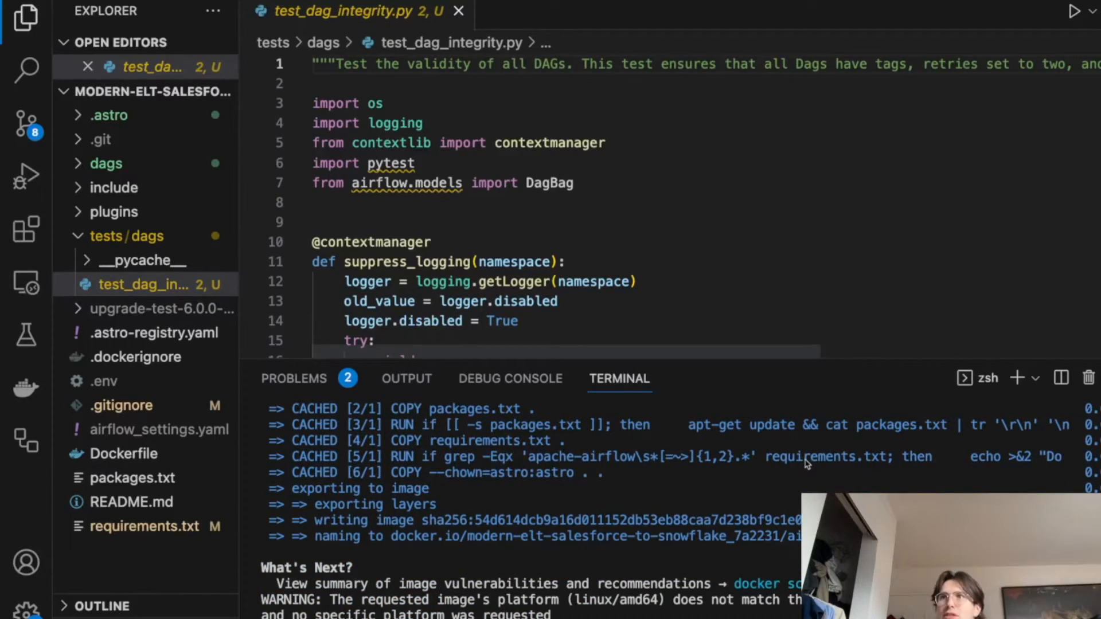
{"action": "mouse_move", "coordinate": [698, 457]}
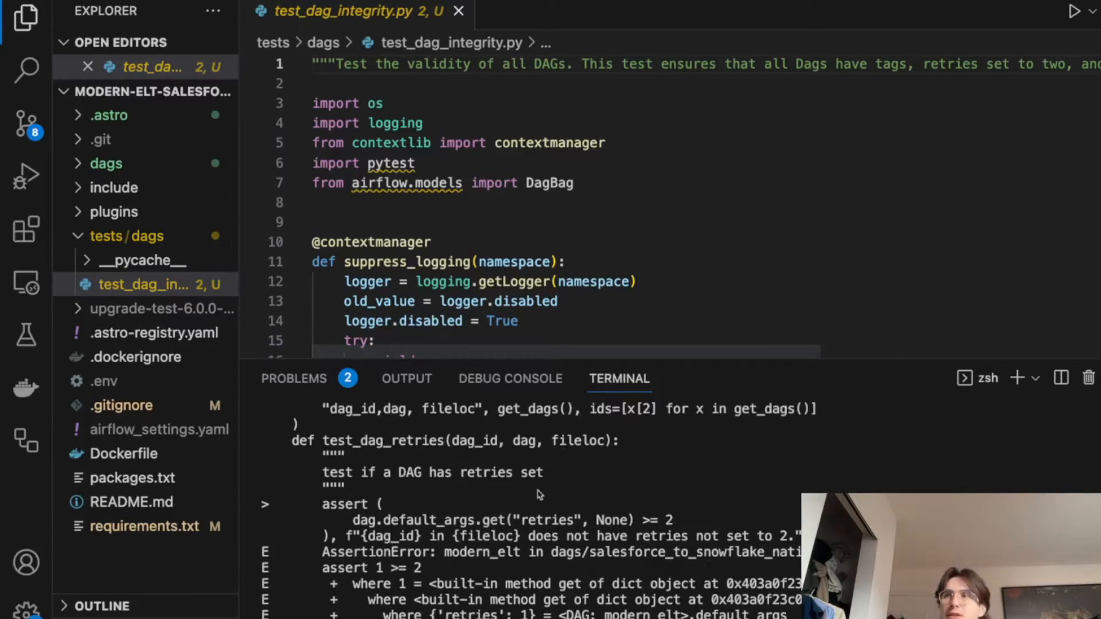
Step: Scroll to the AssertionError showing modern_elt has retries 1 instead of 2
{"action": "scroll", "scroll_direction": "down", "scroll_amount": 3}
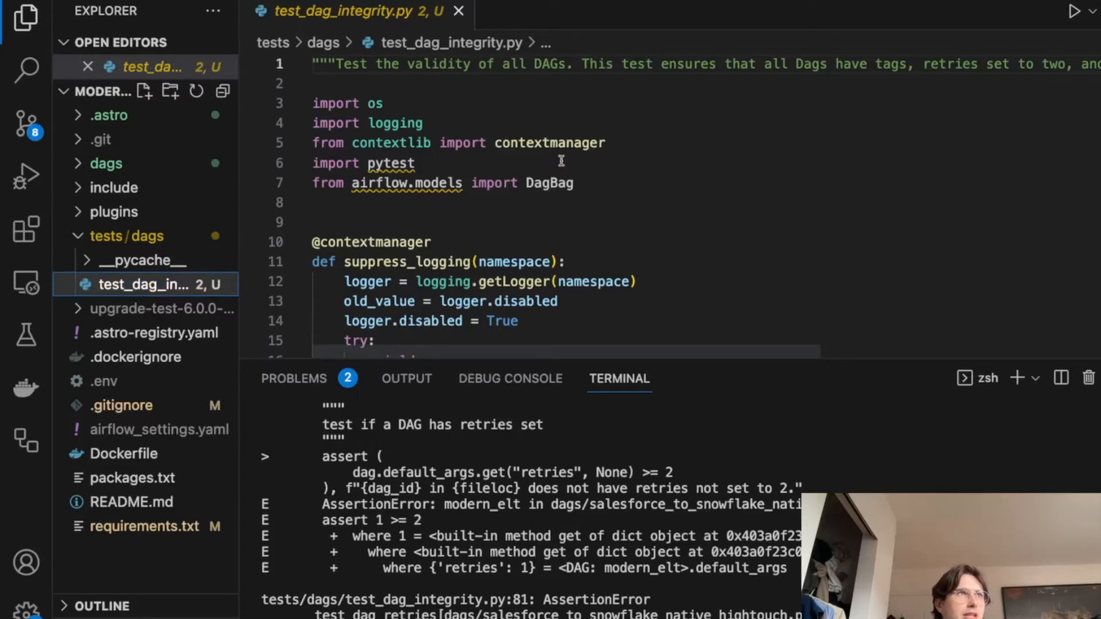
{"action": "scroll", "scroll_direction": "down", "scroll_amount": 3}
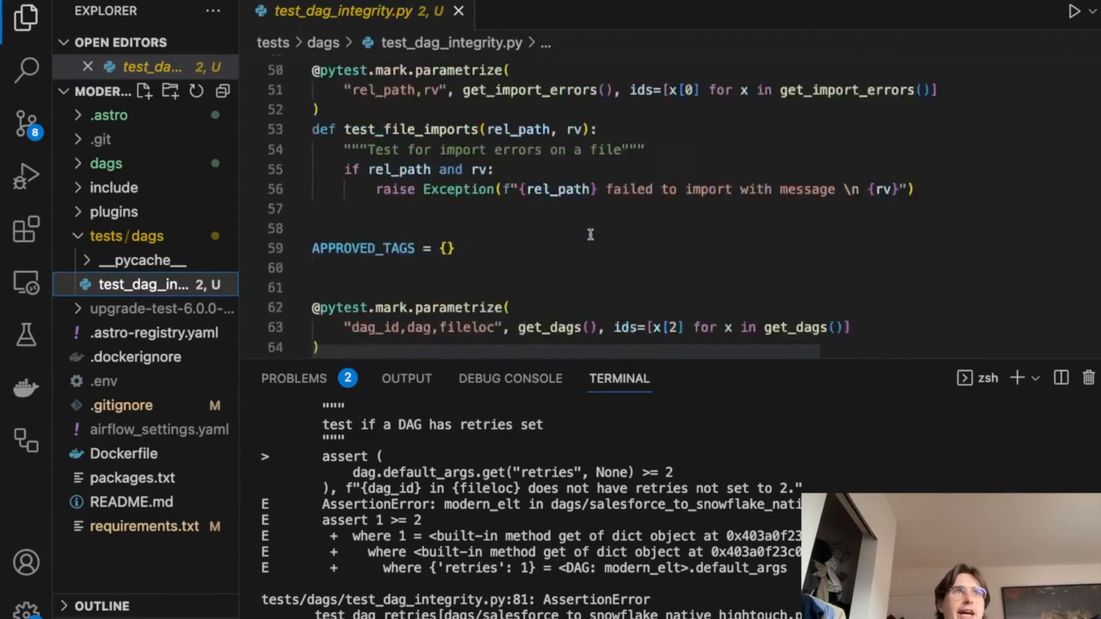
{"action": "scroll", "scroll_direction": "down", "scroll_amount": 3}
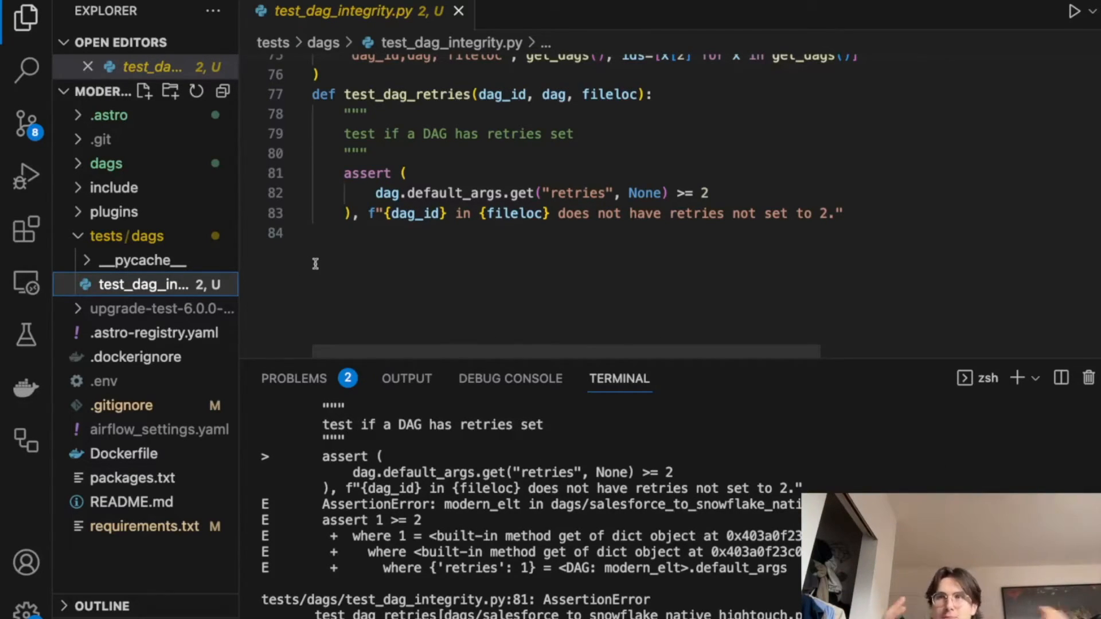
{"action": "mouse_move", "coordinate": [591, 335]}
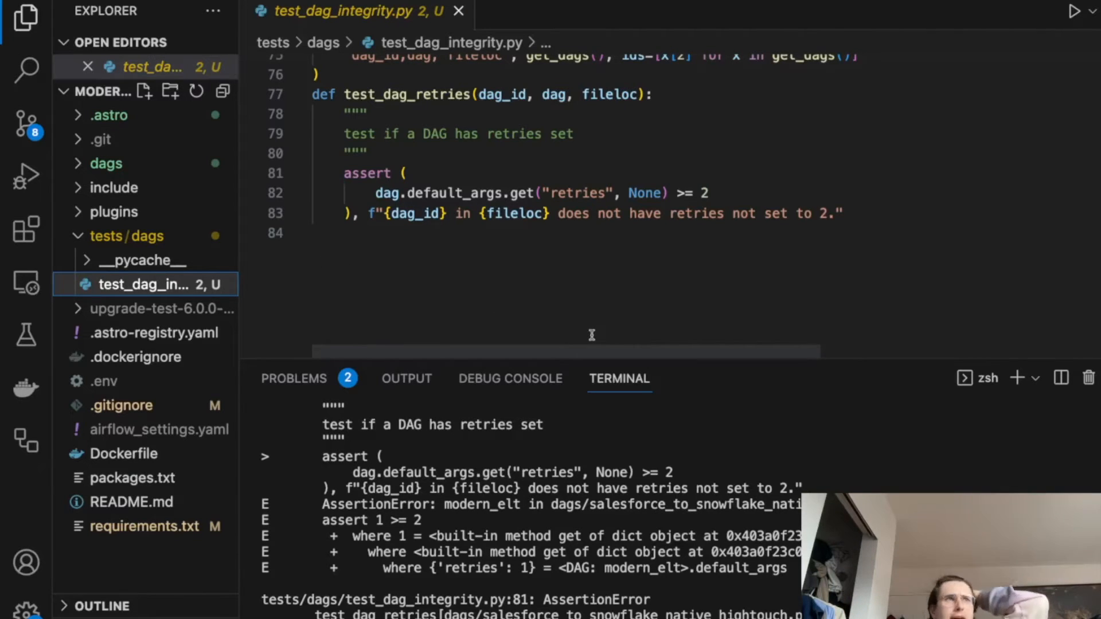